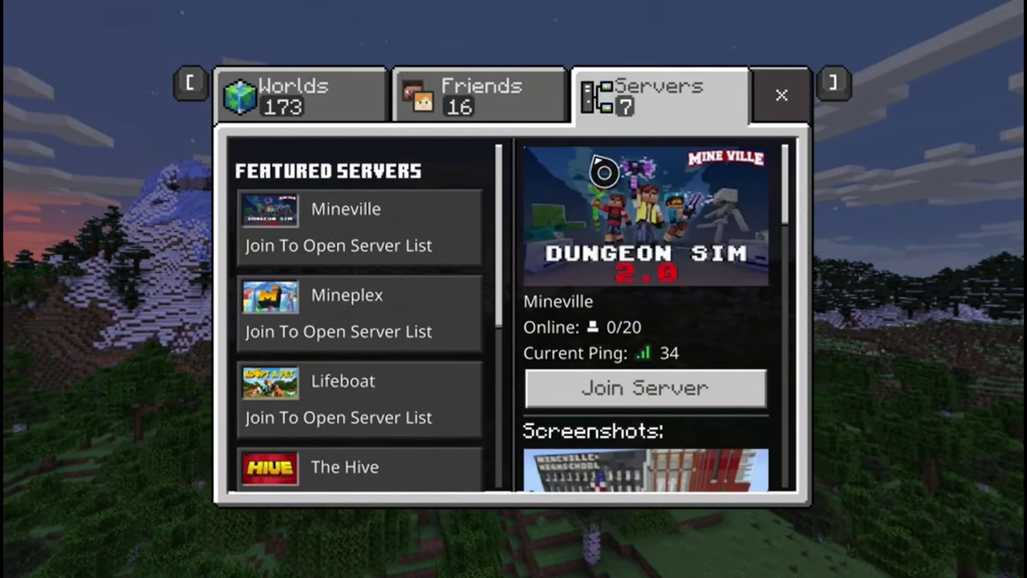
pyautogui.moveTo(857, 235)
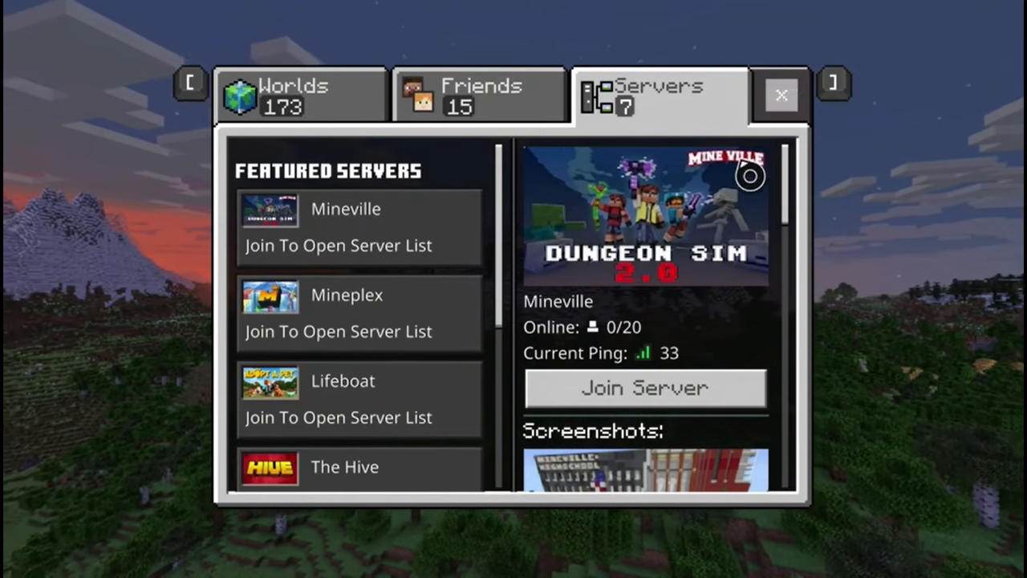
# From the Xbox guide, reach Network settings' Advanced settings and highlight DNS settings.
pyautogui.scroll(-3)
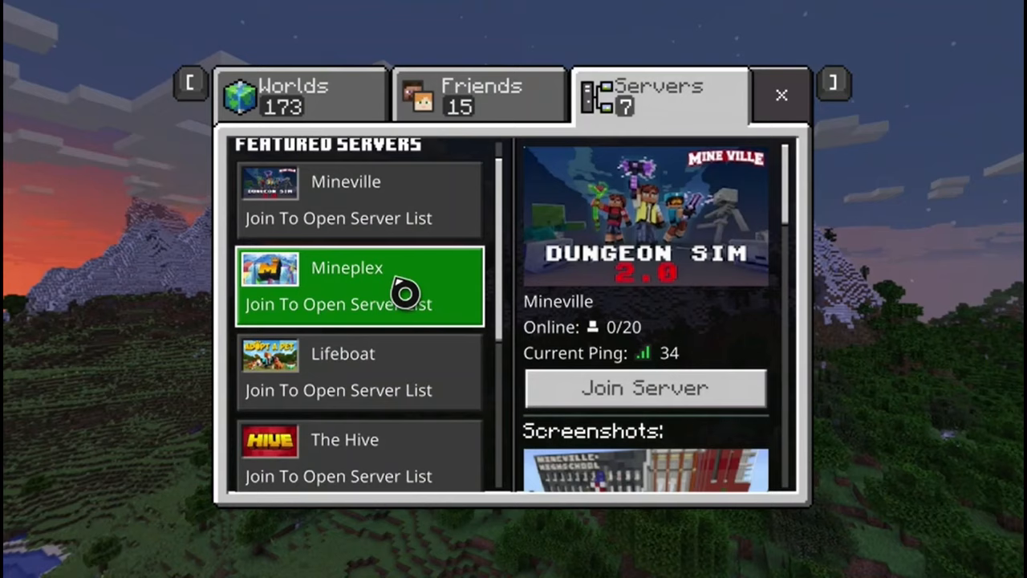
pyautogui.press('xbox')
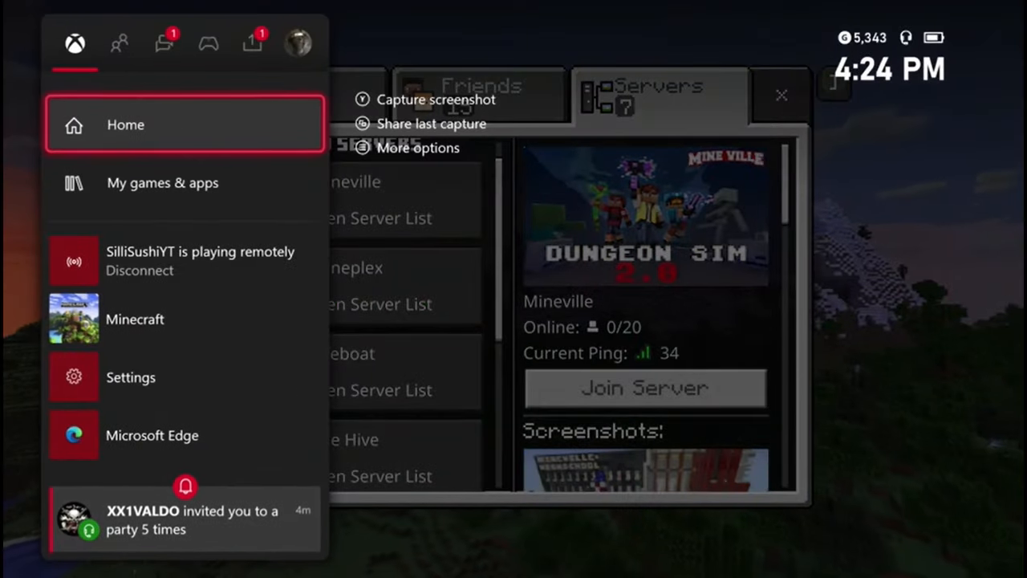
pyautogui.click(164, 42)
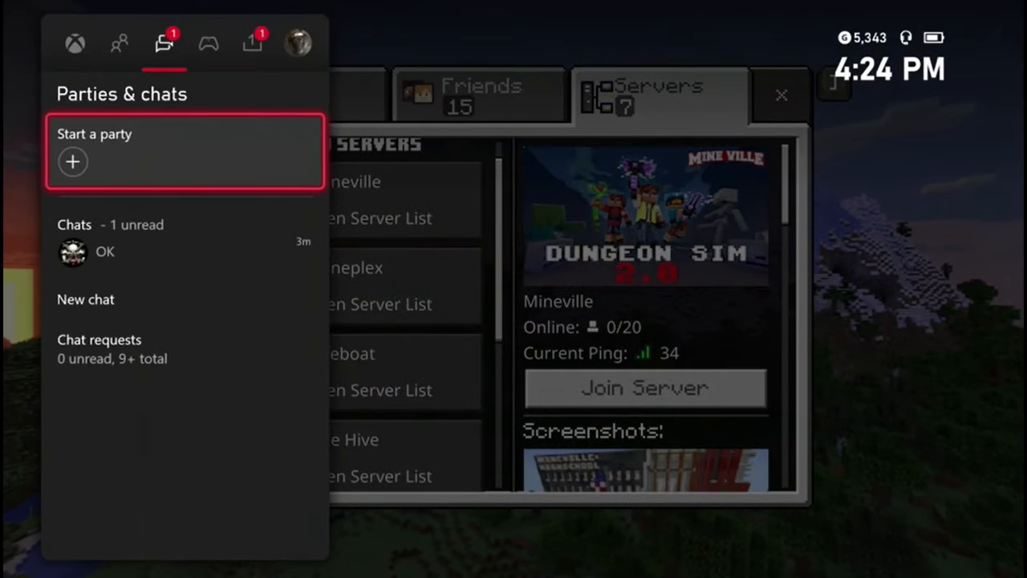
pyautogui.click(252, 44)
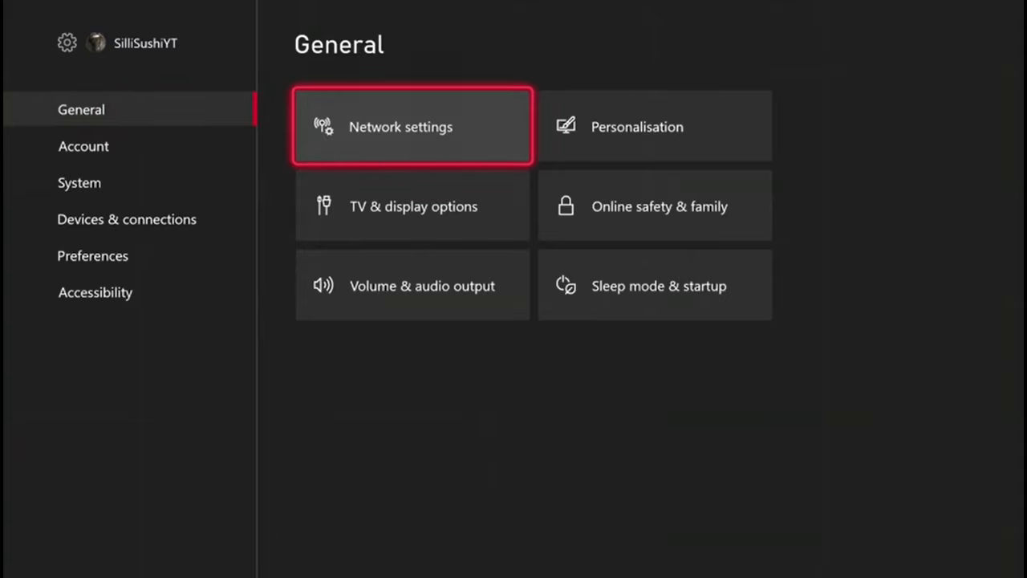
pyautogui.click(411, 126)
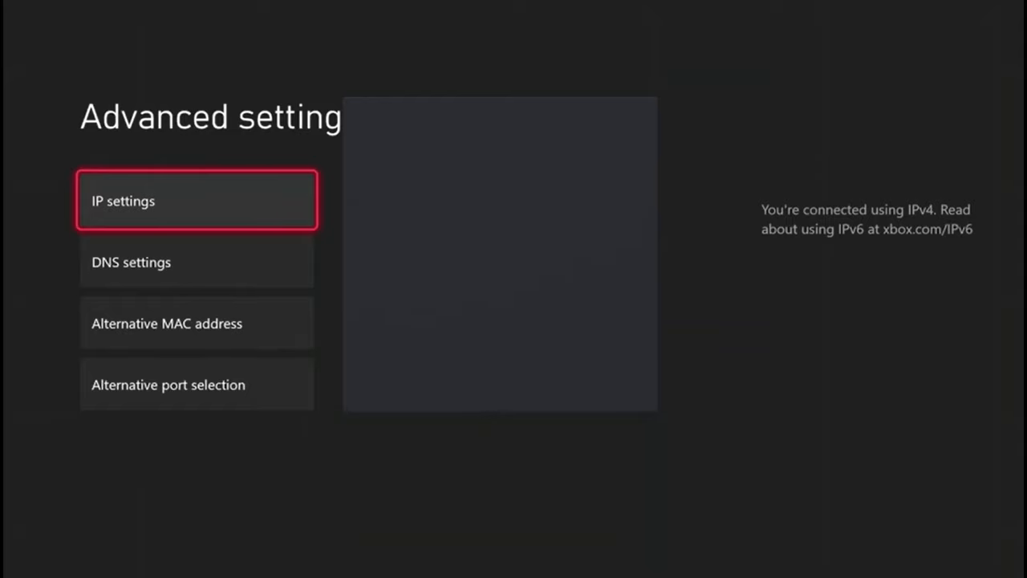
pyautogui.press('Down')
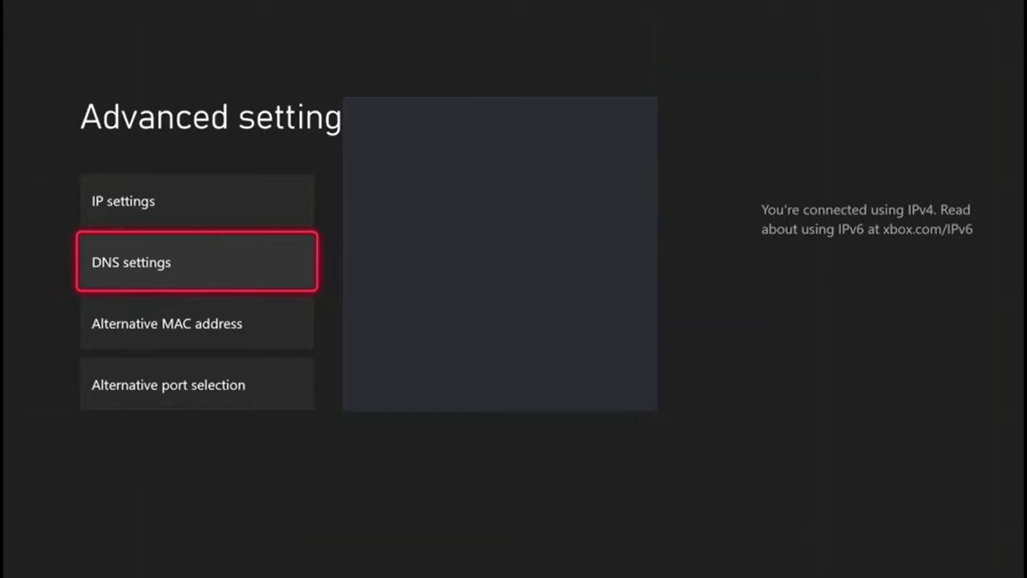
# Switch DNS to Manual and enter 104.238.130.180 as the primary IPv4 DNS.
pyautogui.click(196, 262)
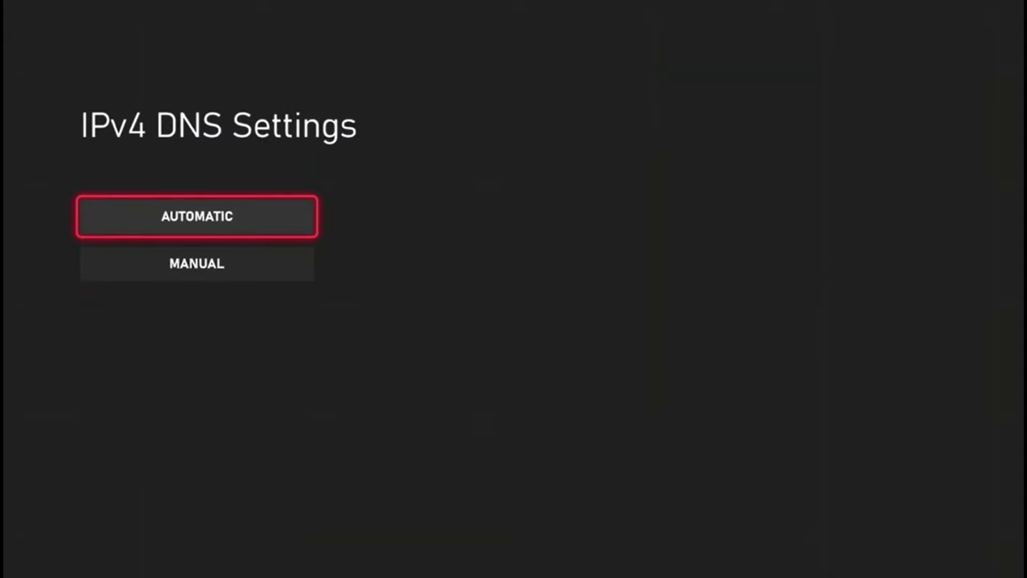
pyautogui.click(197, 216)
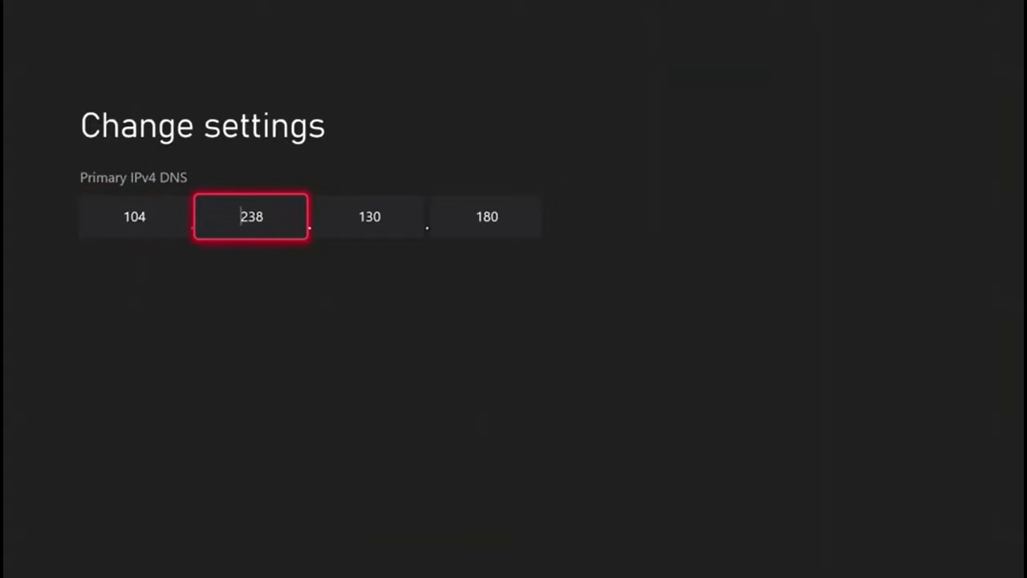
pyautogui.press('Right')
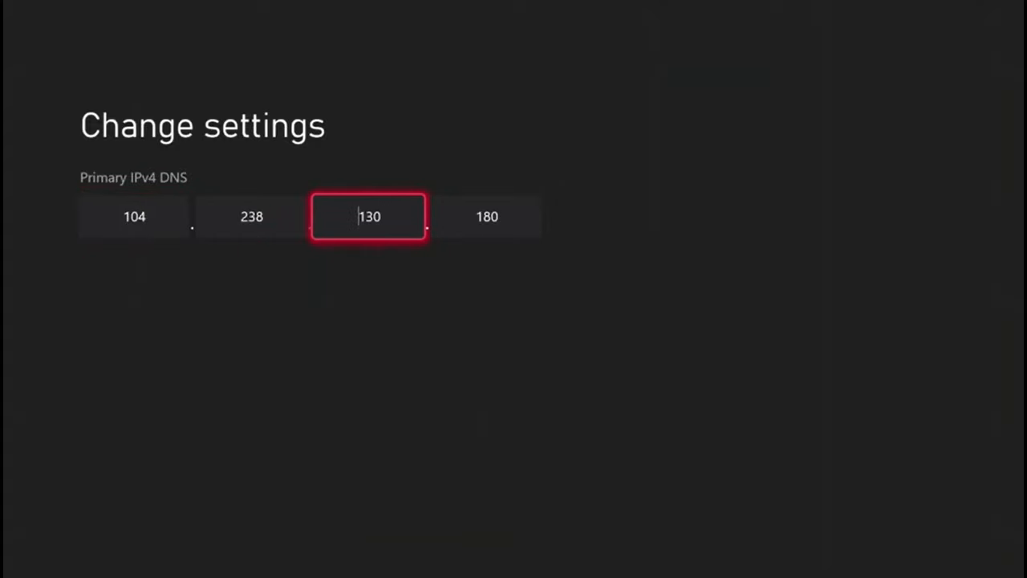
pyautogui.press('Right')
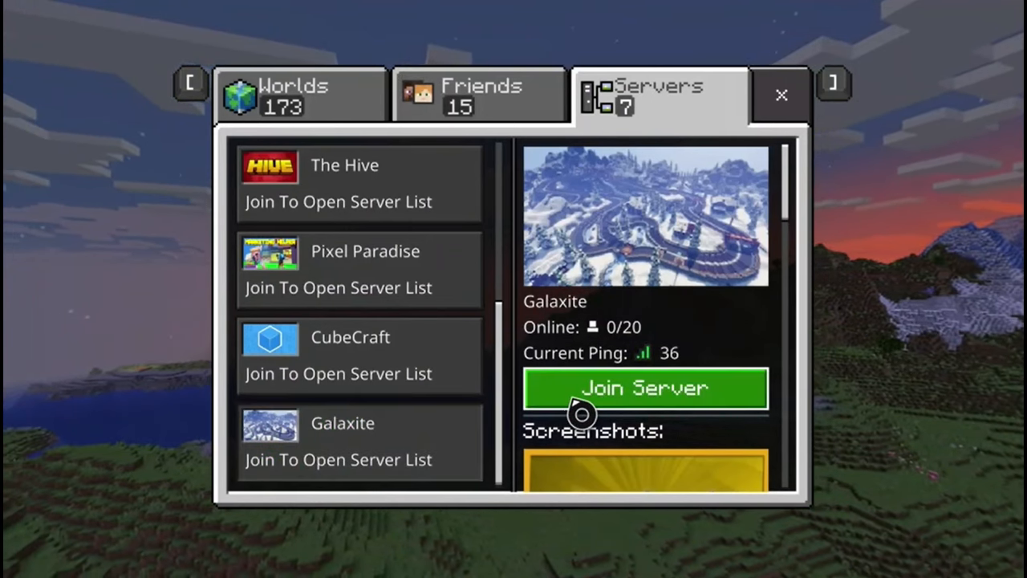
# Join Galaxite and scroll through its ServerList menu of saved server addresses.
pyautogui.click(644, 388)
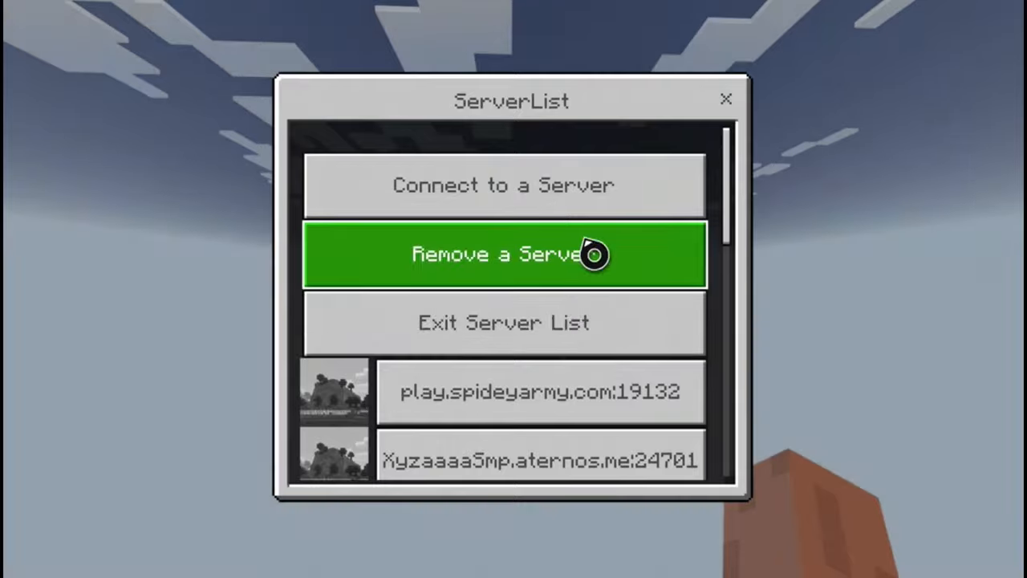
pyautogui.scroll(-3)
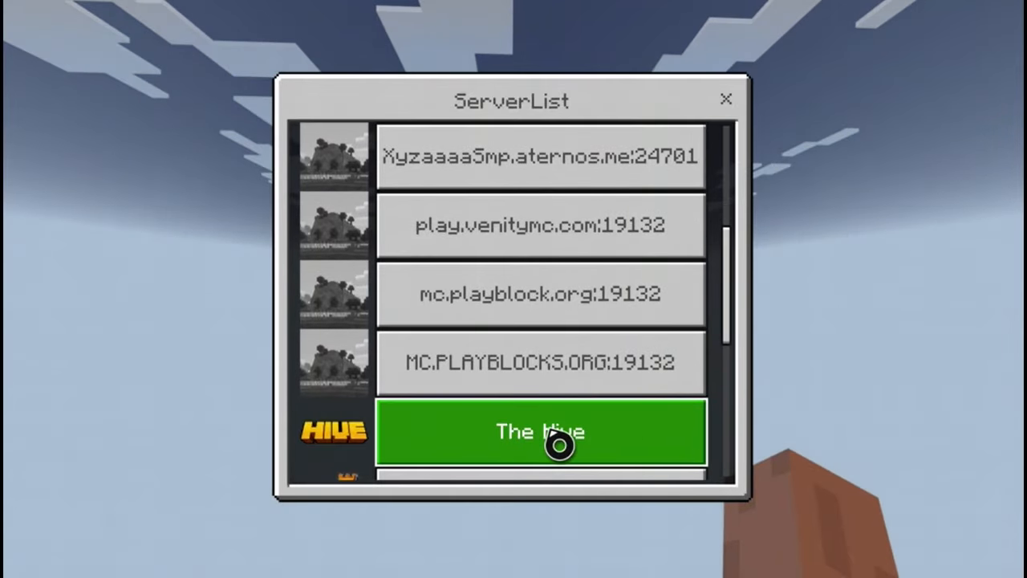
pyautogui.scroll(-3)
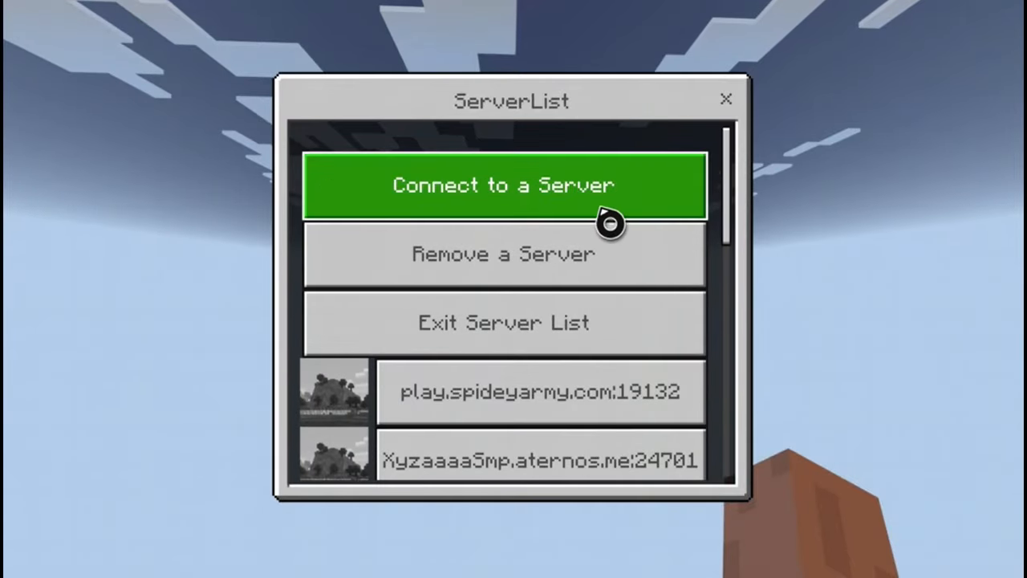
# Open Connect to a Server, leaving Add to server list toggled off after testing it.
pyautogui.click(504, 185)
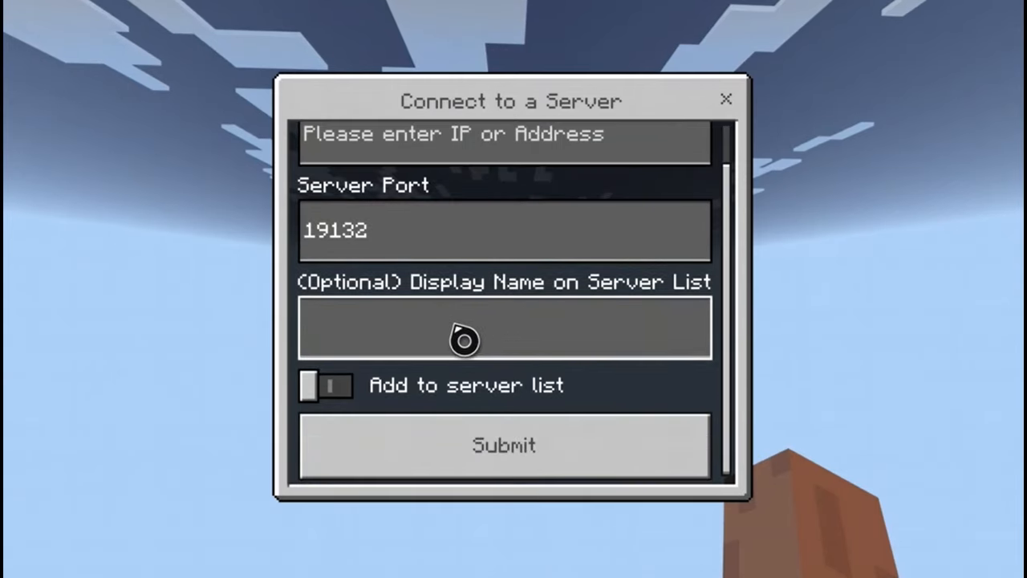
pyautogui.moveTo(501, 333)
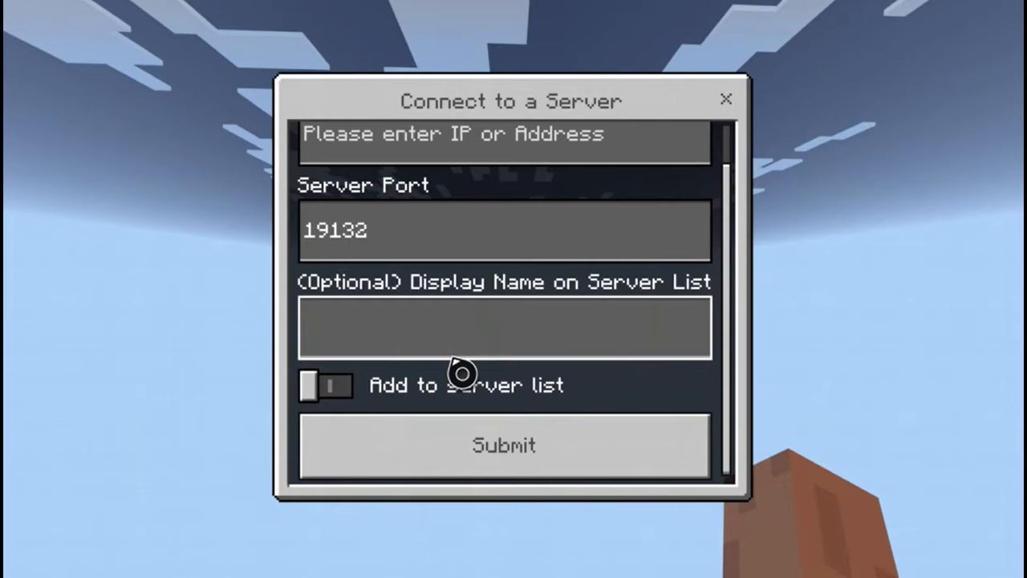
pyautogui.click(325, 385)
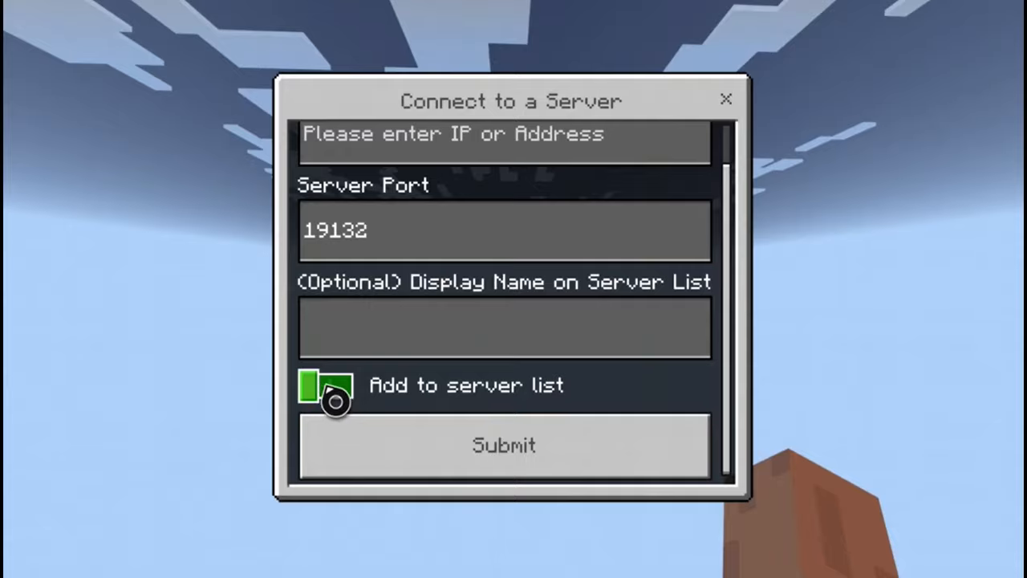
pyautogui.click(325, 386)
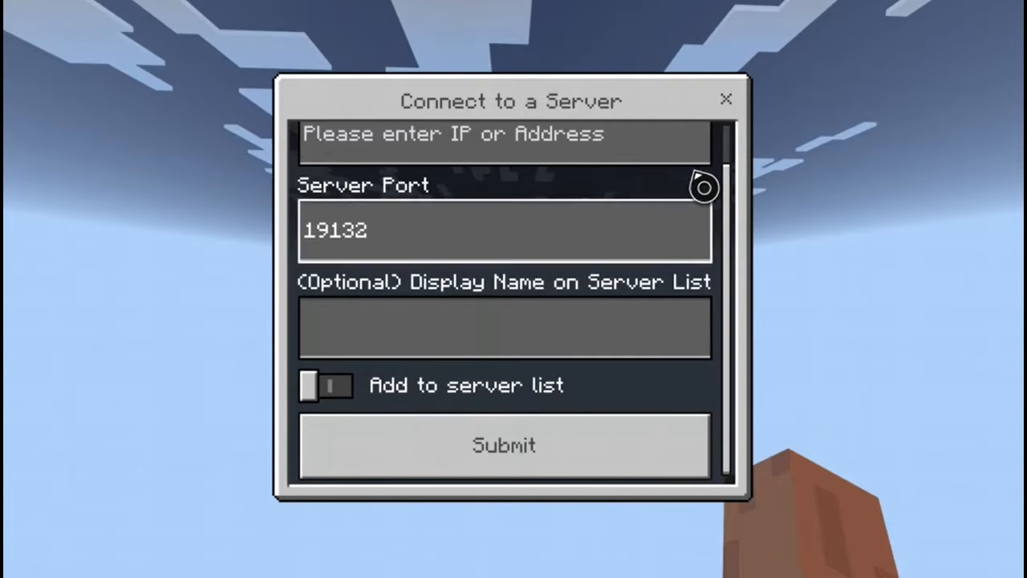